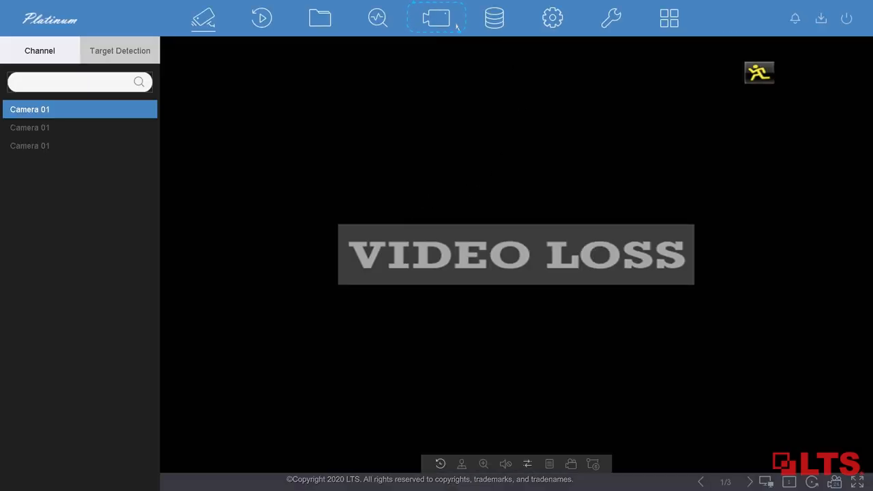
# Step: Show the unadded online devices and select the inactive CMIP7342W-M camera at 192.0.0.64
pyautogui.click(436, 18)
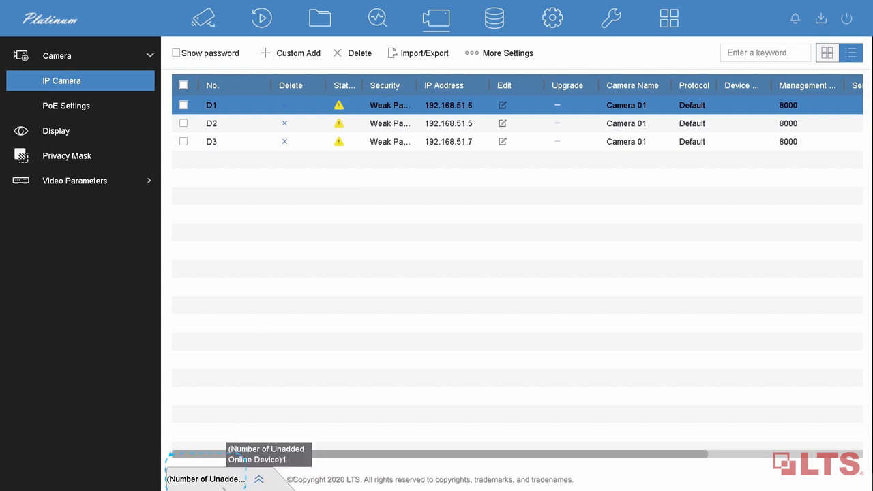
pyautogui.click(258, 478)
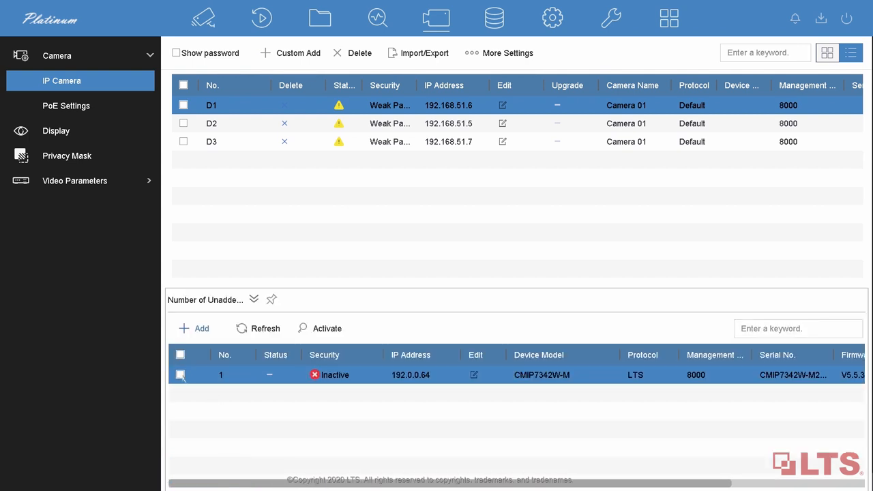
pyautogui.click(180, 374)
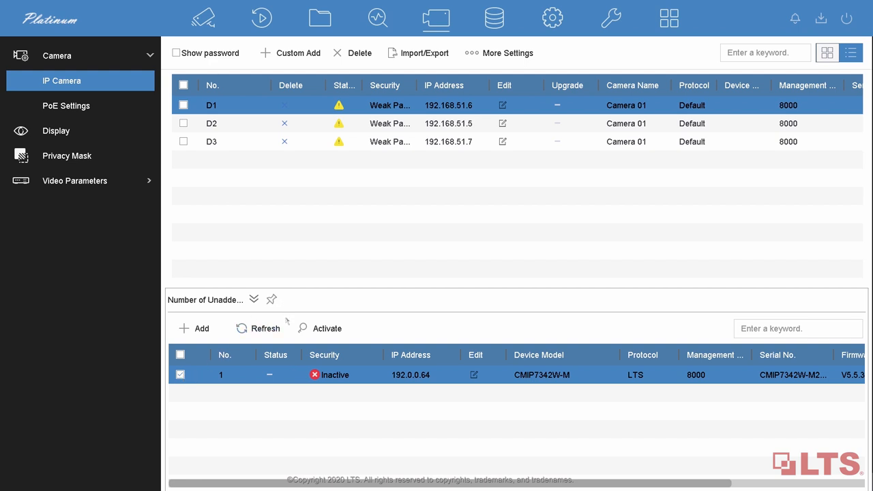
# Step: Start activation of the selected camera and begin entering a new password
pyautogui.click(327, 328)
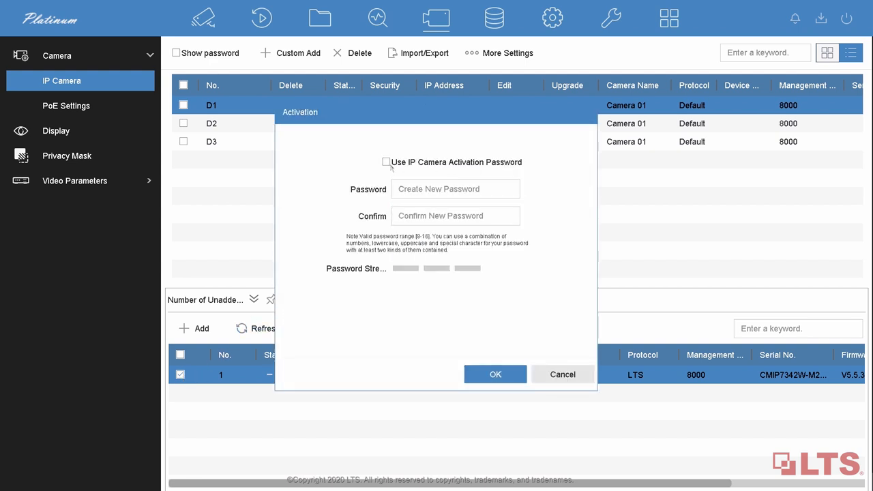
pyautogui.click(386, 162)
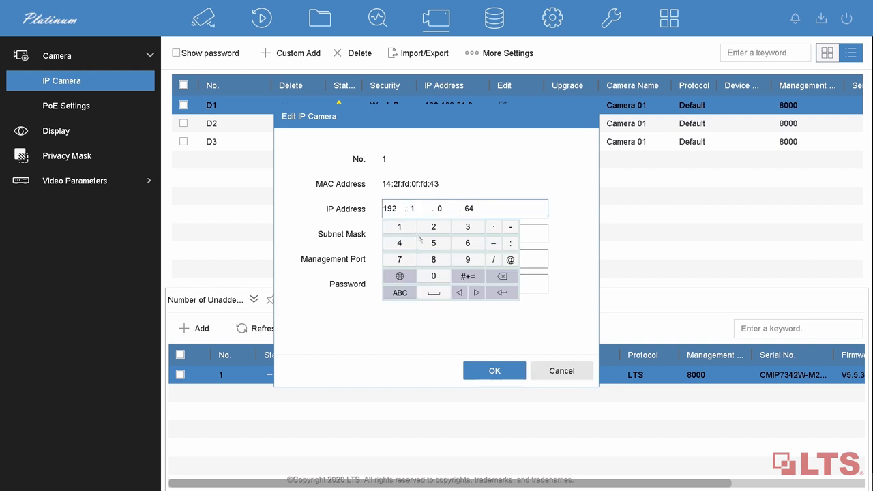
# Step: Change the camera's IP address to 192.168.51.64 and add it as channel D4
pyautogui.click(433, 243)
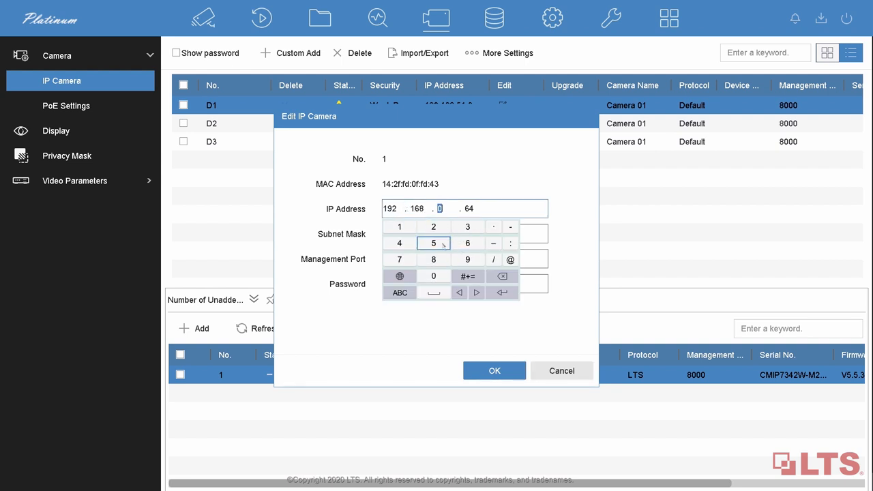
pyautogui.click(433, 243)
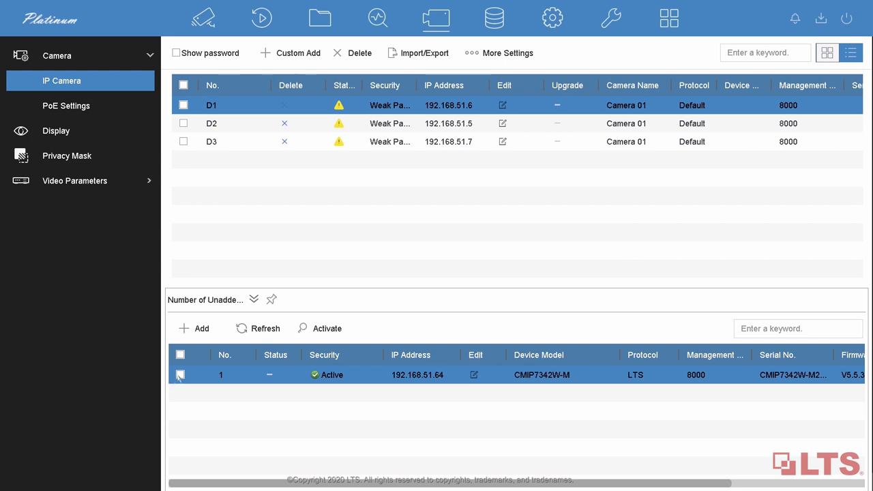
pyautogui.click(180, 374)
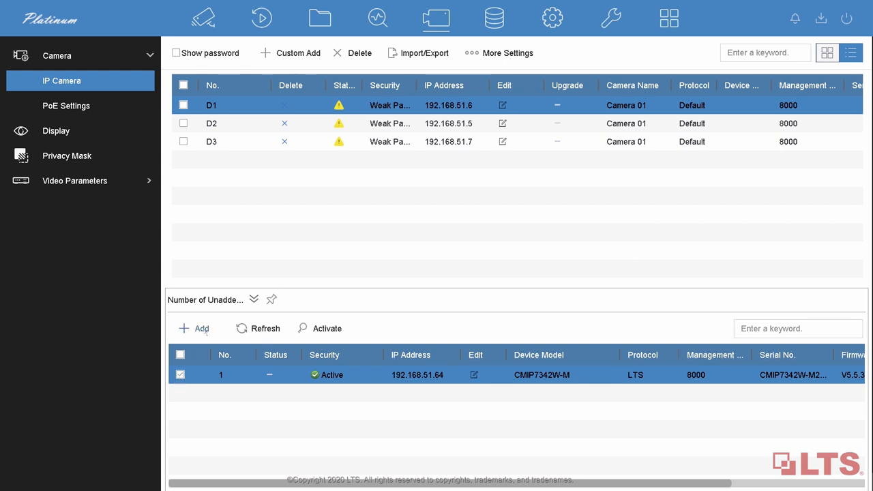
pyautogui.click(194, 328)
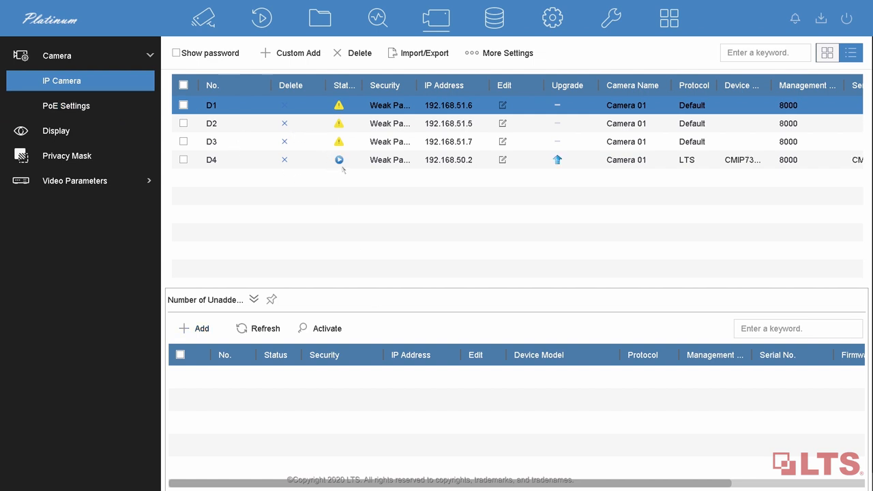
# Step: Preview channel D4's live video to confirm the camera connects
pyautogui.click(339, 159)
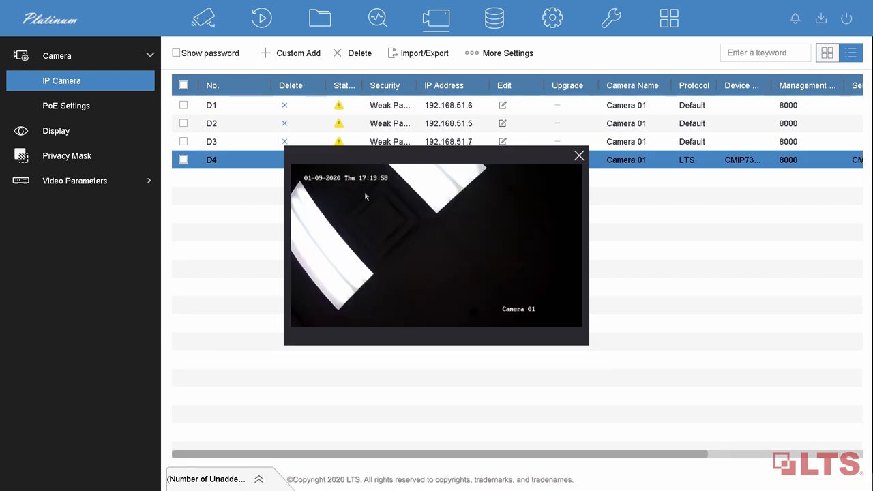
pyautogui.click(436, 18)
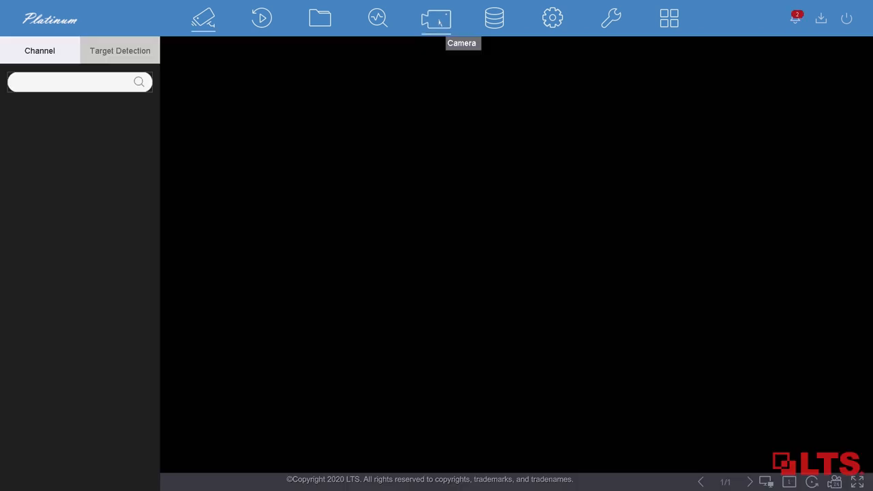
# Step: Show the unadded online devices again and select the inactive camera at 192.0.0.64
pyautogui.click(435, 18)
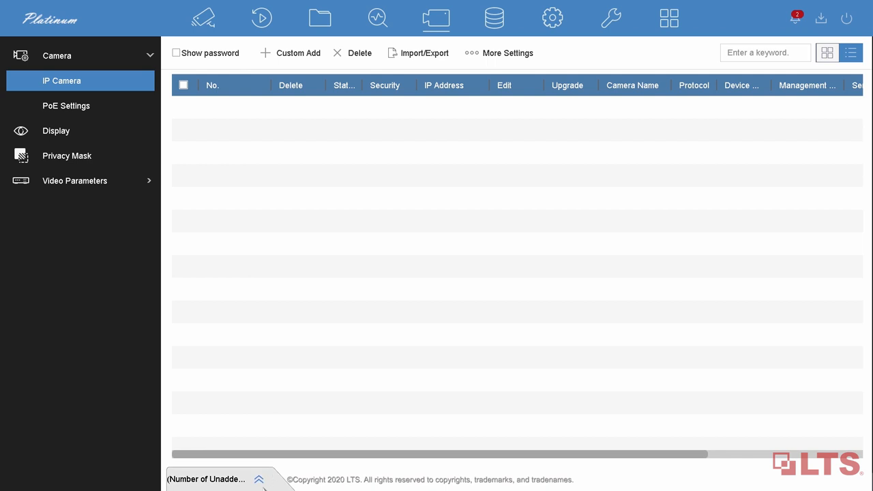
pyautogui.click(259, 479)
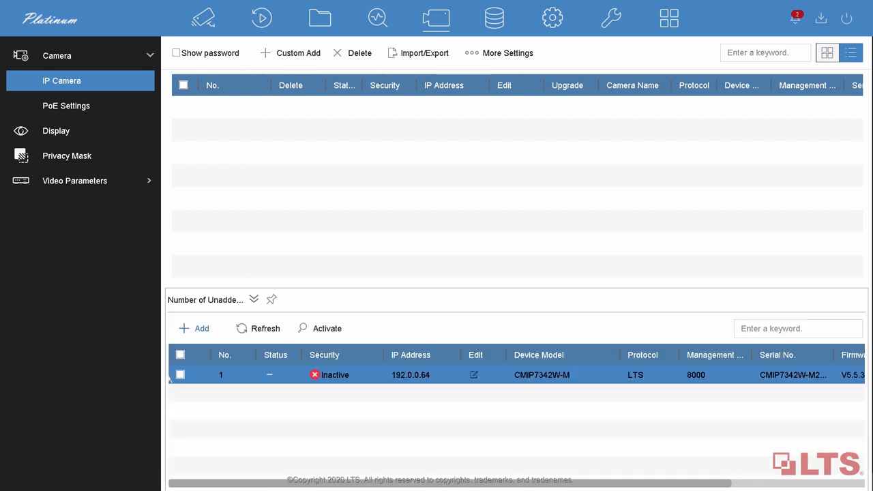
pyautogui.click(181, 374)
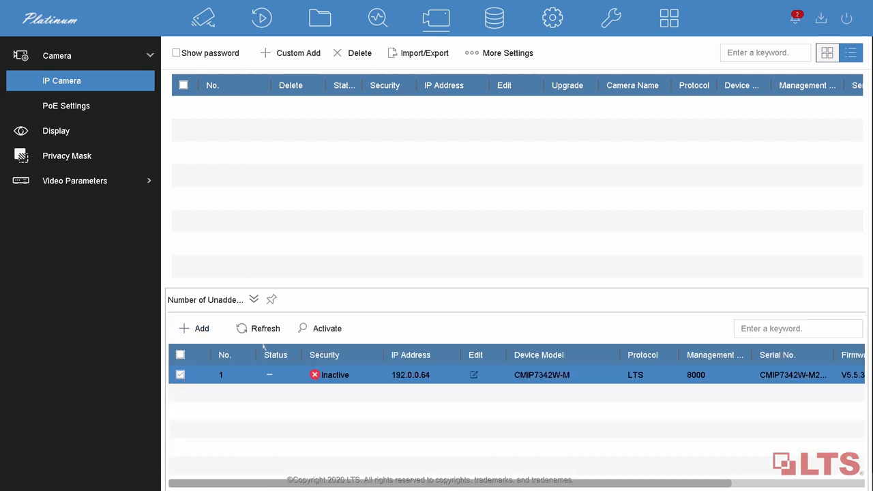
# Step: Activate the selected camera by entering and confirming a new password
pyautogui.click(327, 328)
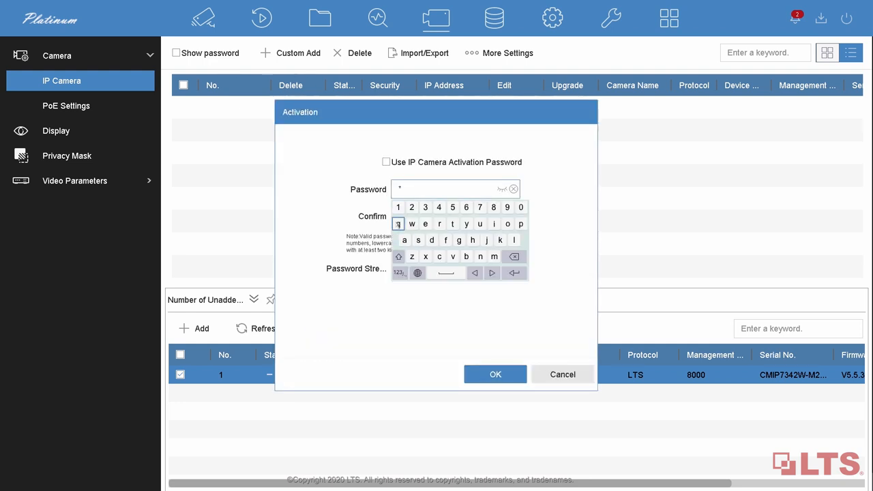
pyautogui.click(439, 207)
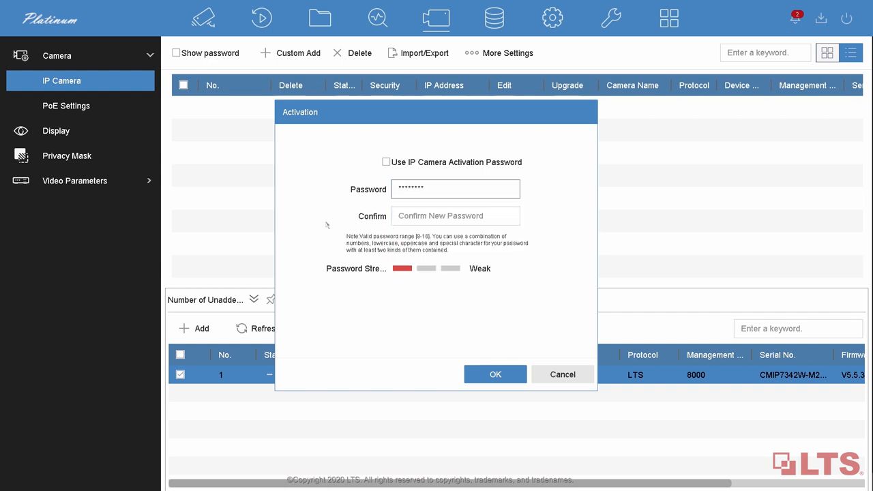
pyautogui.click(455, 216)
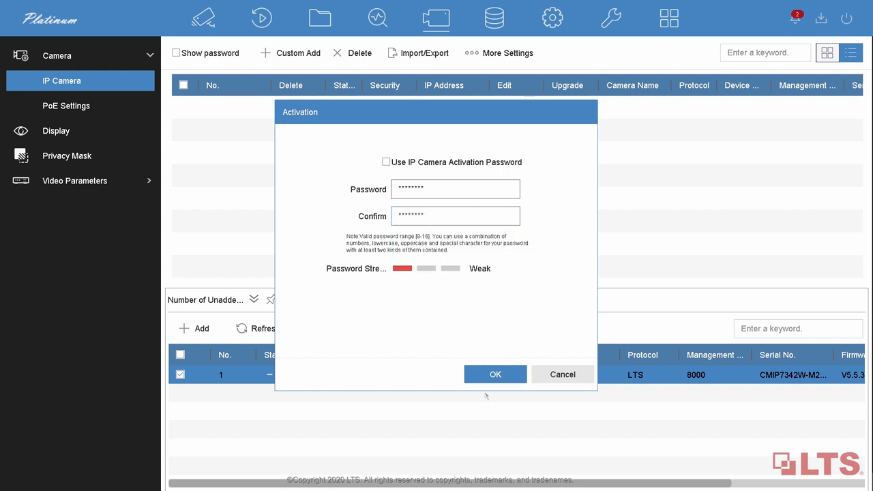
pyautogui.click(495, 374)
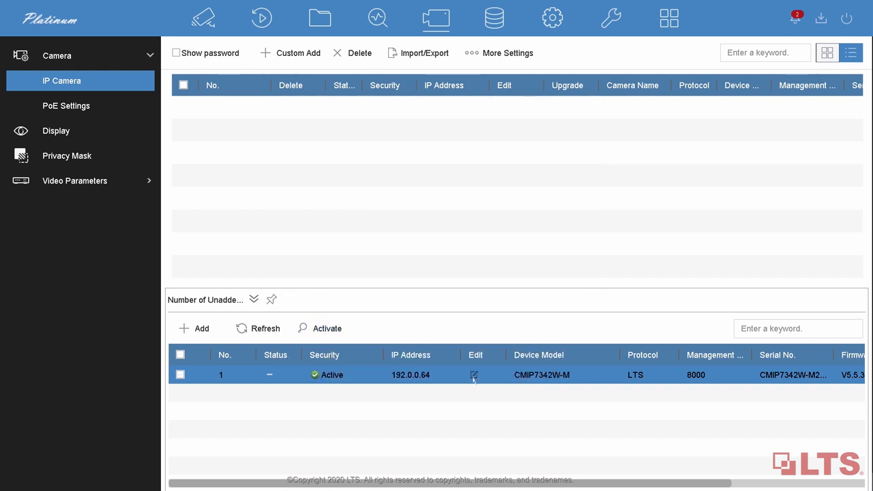
# Step: Set the activated camera's address to 192.168.50.64, entering its password to confirm
pyautogui.click(473, 374)
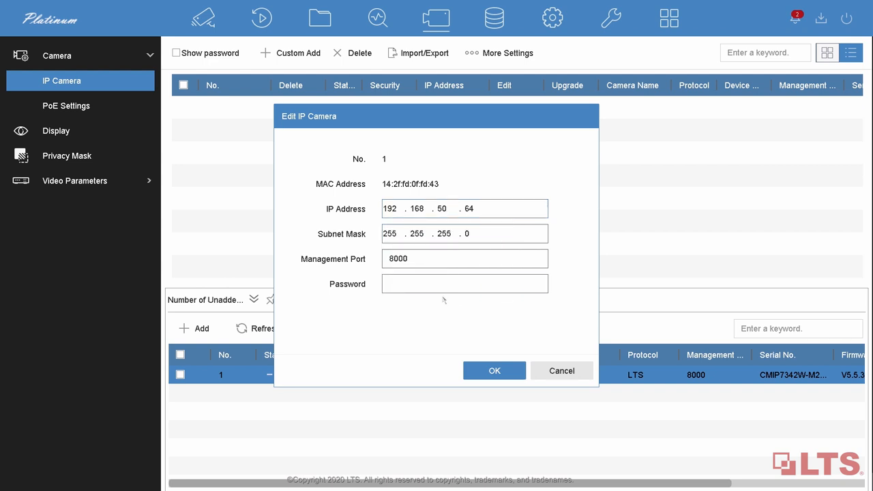
pyautogui.click(464, 284)
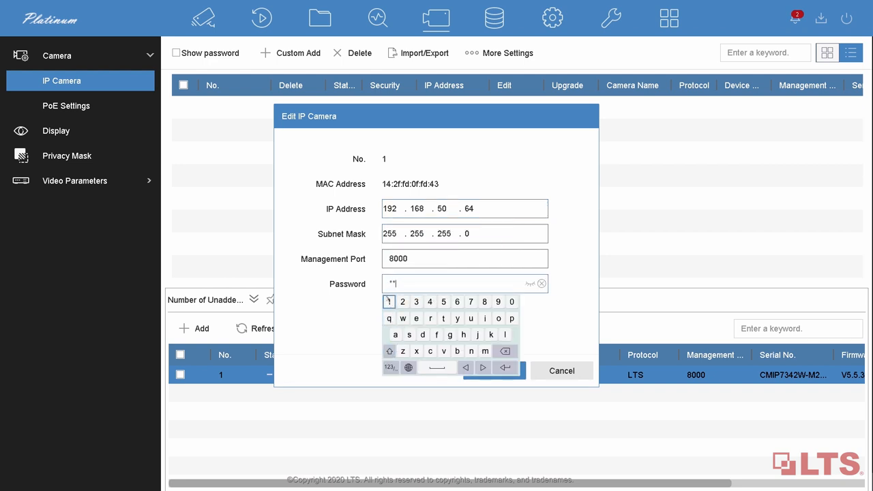
pyautogui.click(430, 301)
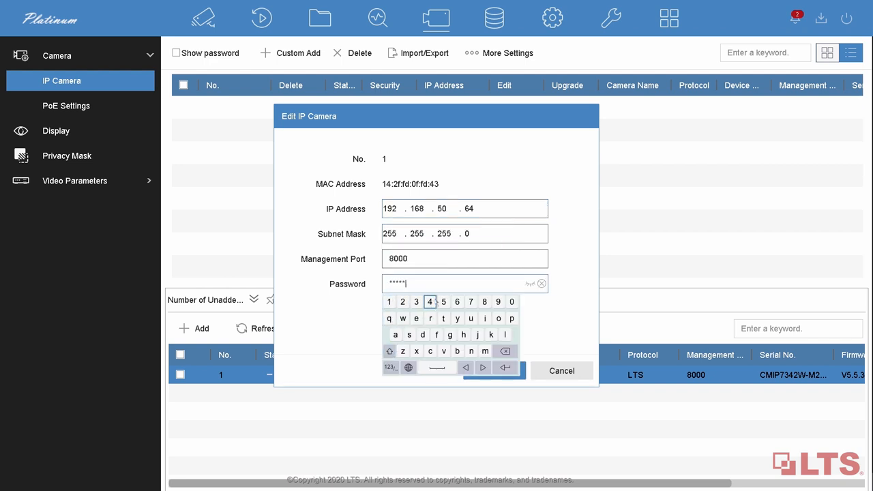
pyautogui.click(485, 318)
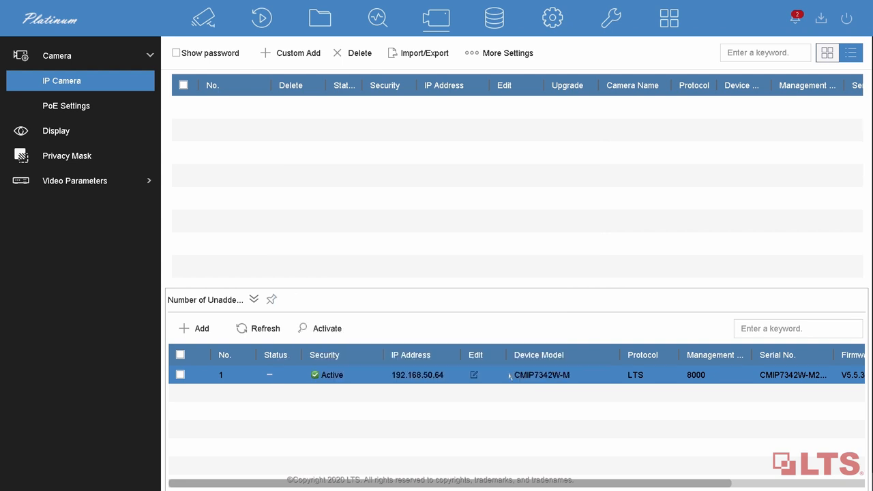
# Step: Add the camera at 192.168.50.64 as channel D1, which reports a wrong user name or password
pyautogui.click(180, 374)
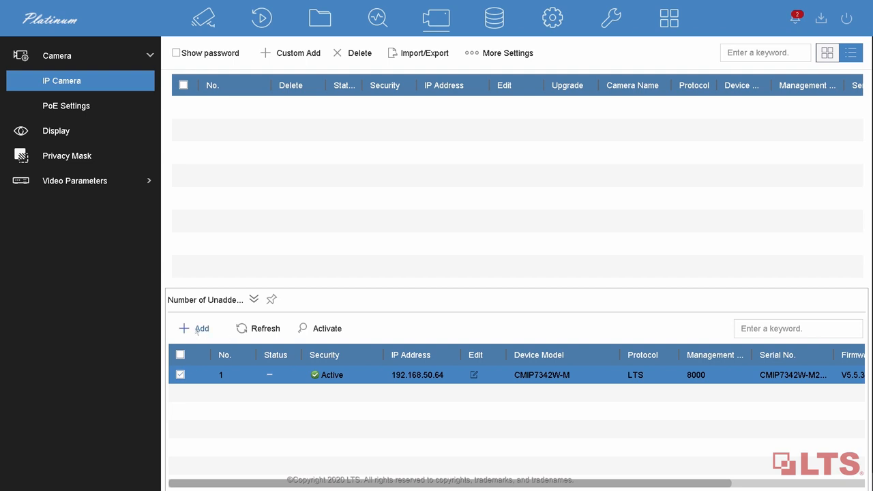
pyautogui.click(202, 328)
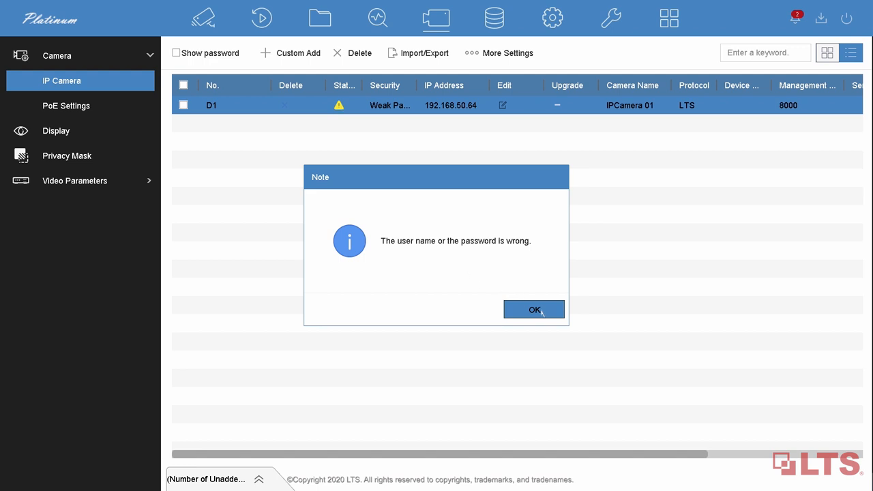
# Step: Correct channel D1's login password so Camera 01 connects
pyautogui.click(534, 309)
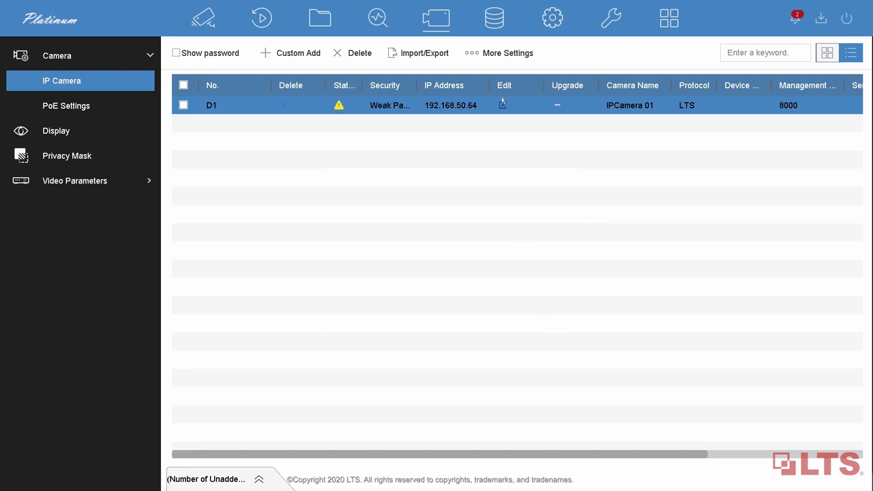
pyautogui.click(502, 105)
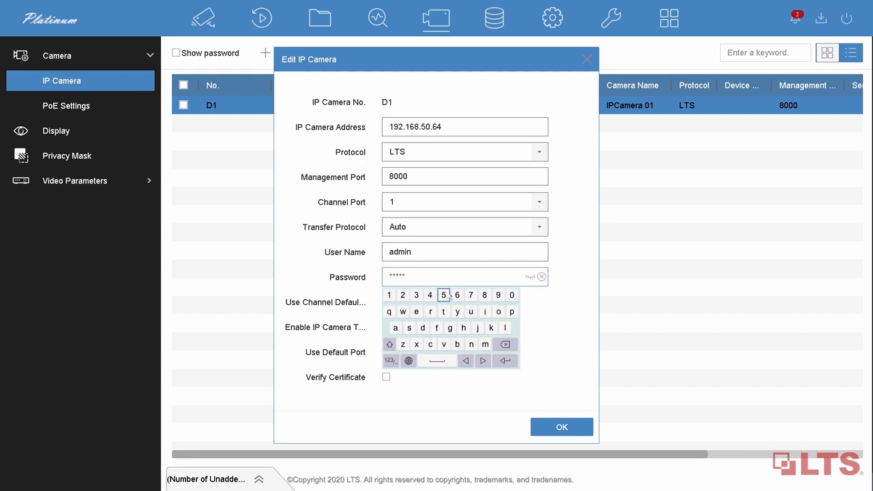
pyautogui.click(443, 294)
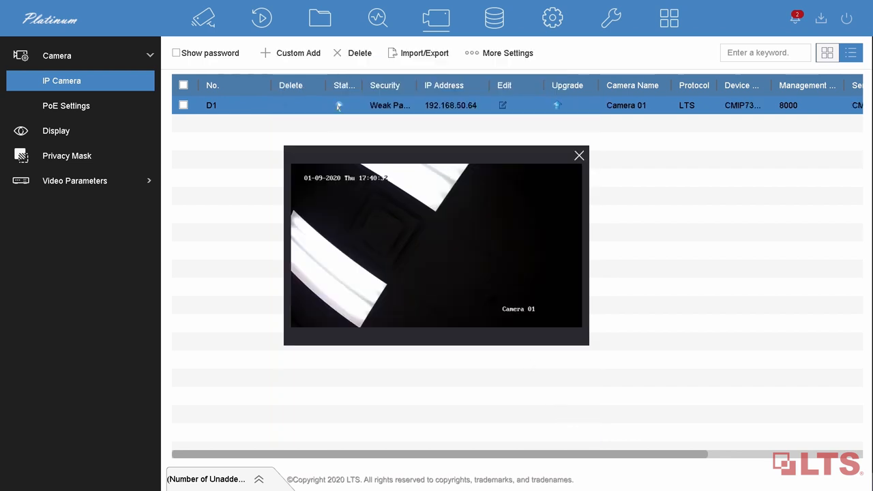
# Step: Show Camera 01's live picture in the live view
pyautogui.click(579, 155)
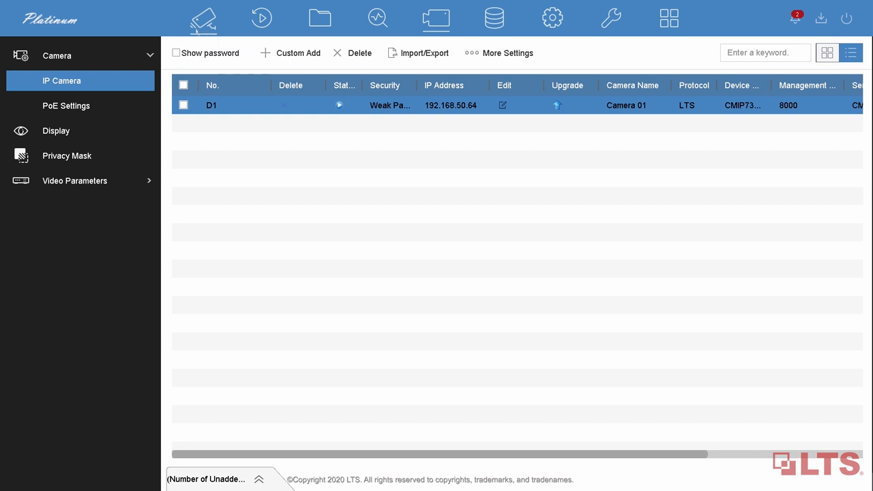
pyautogui.click(204, 17)
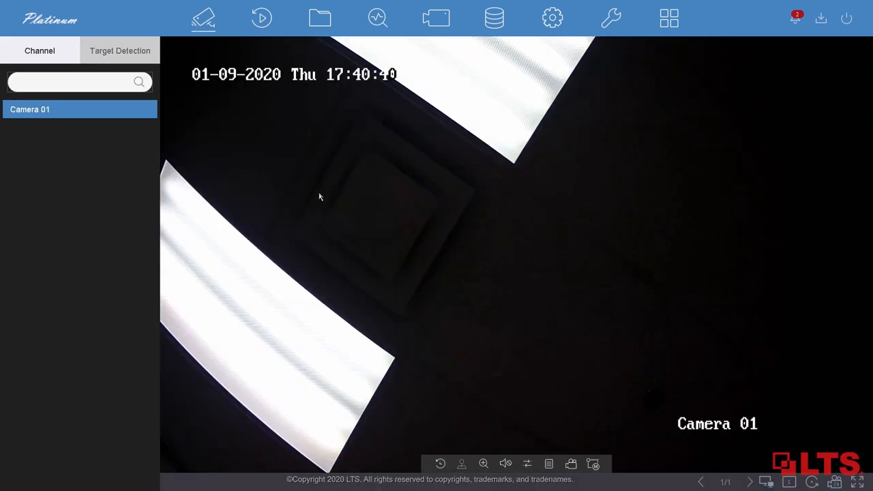